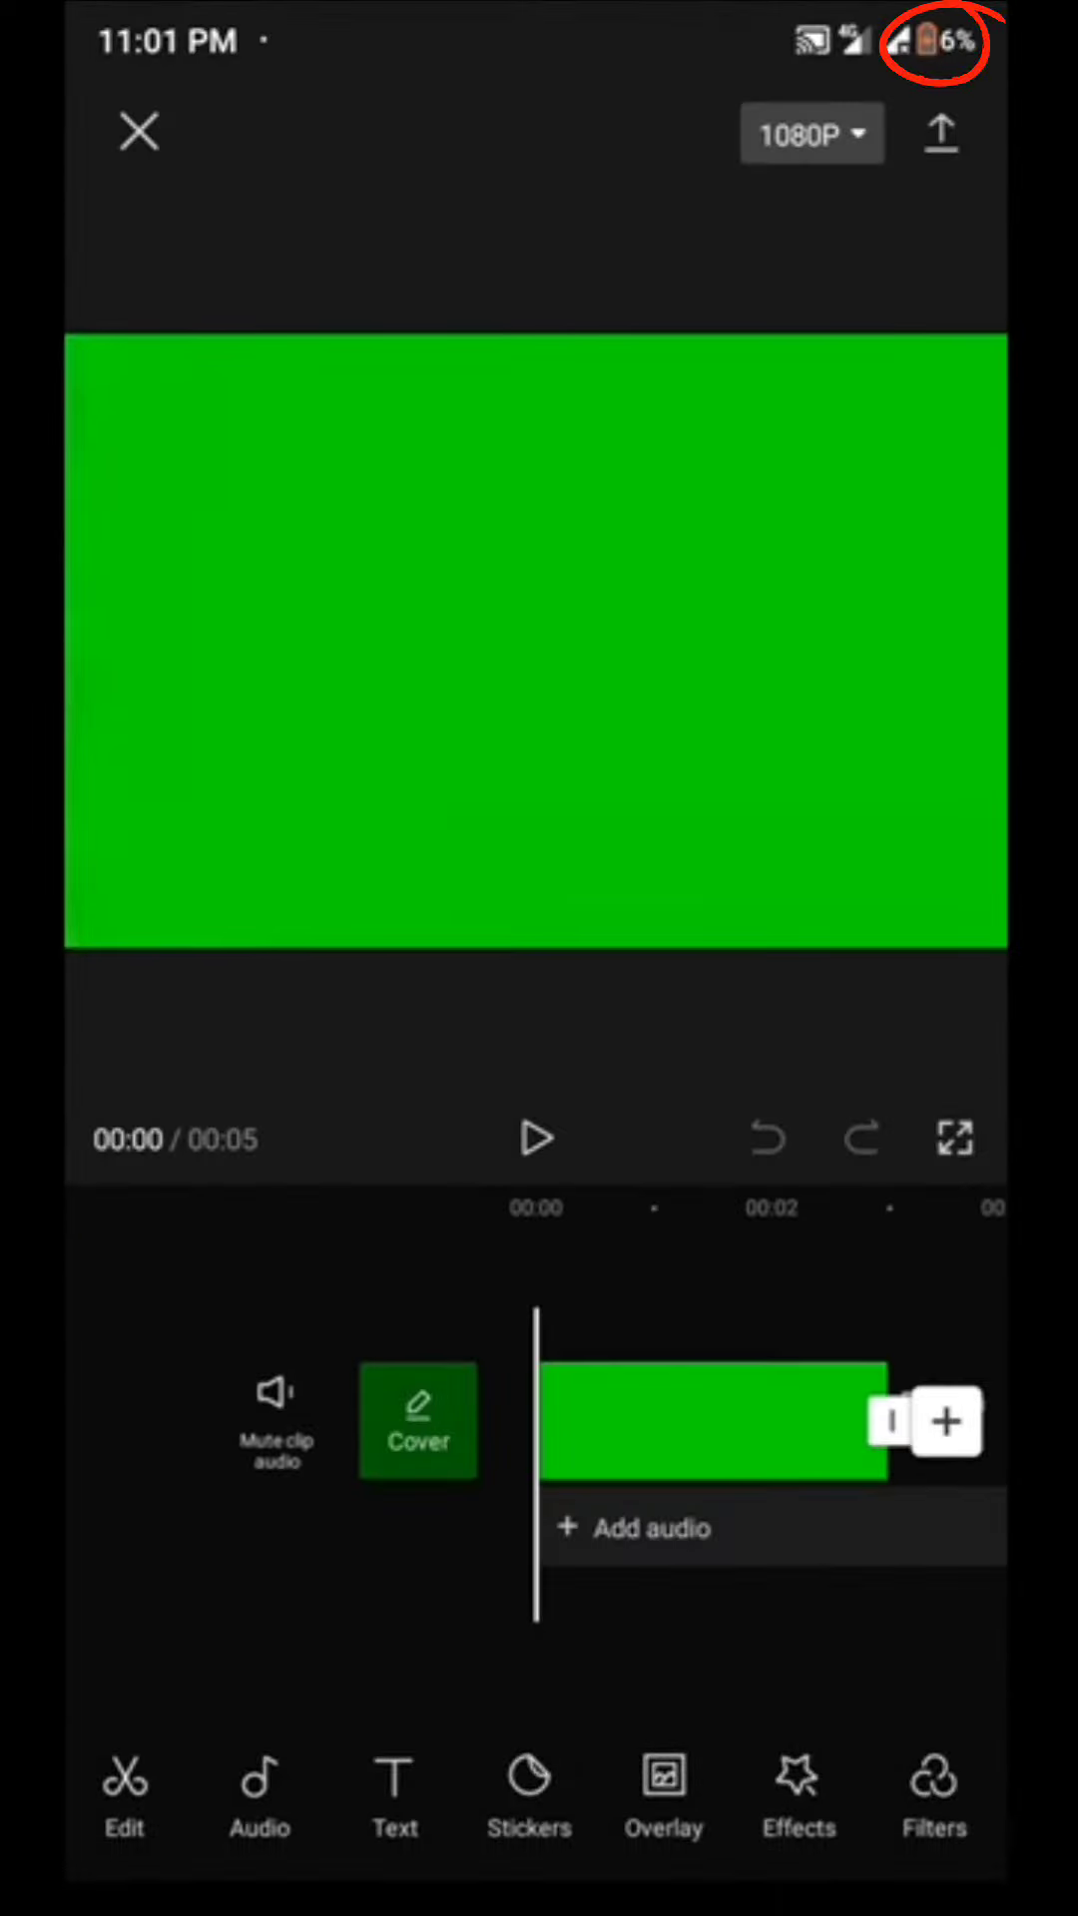
# Add a new text layer and enter the name 'tahsin'
pyautogui.click(393, 1796)
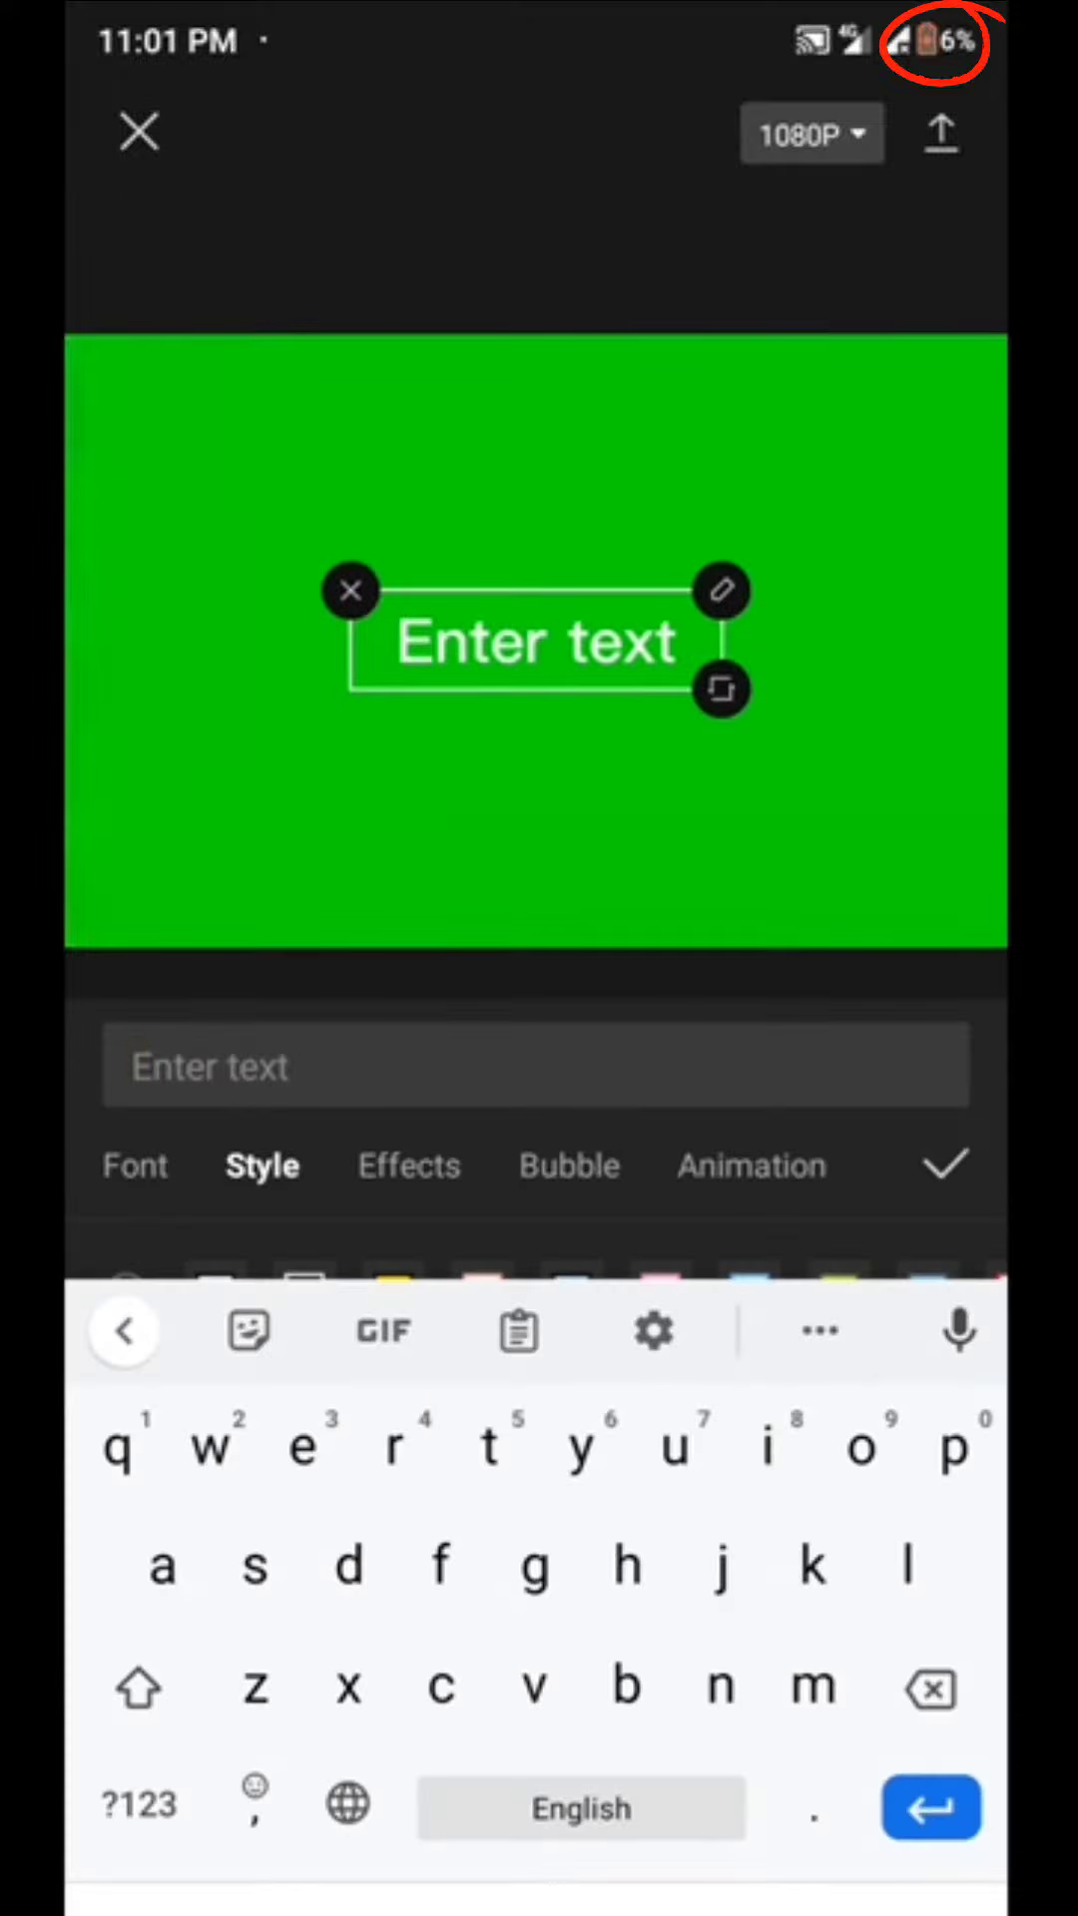
pyautogui.write('tahsin')
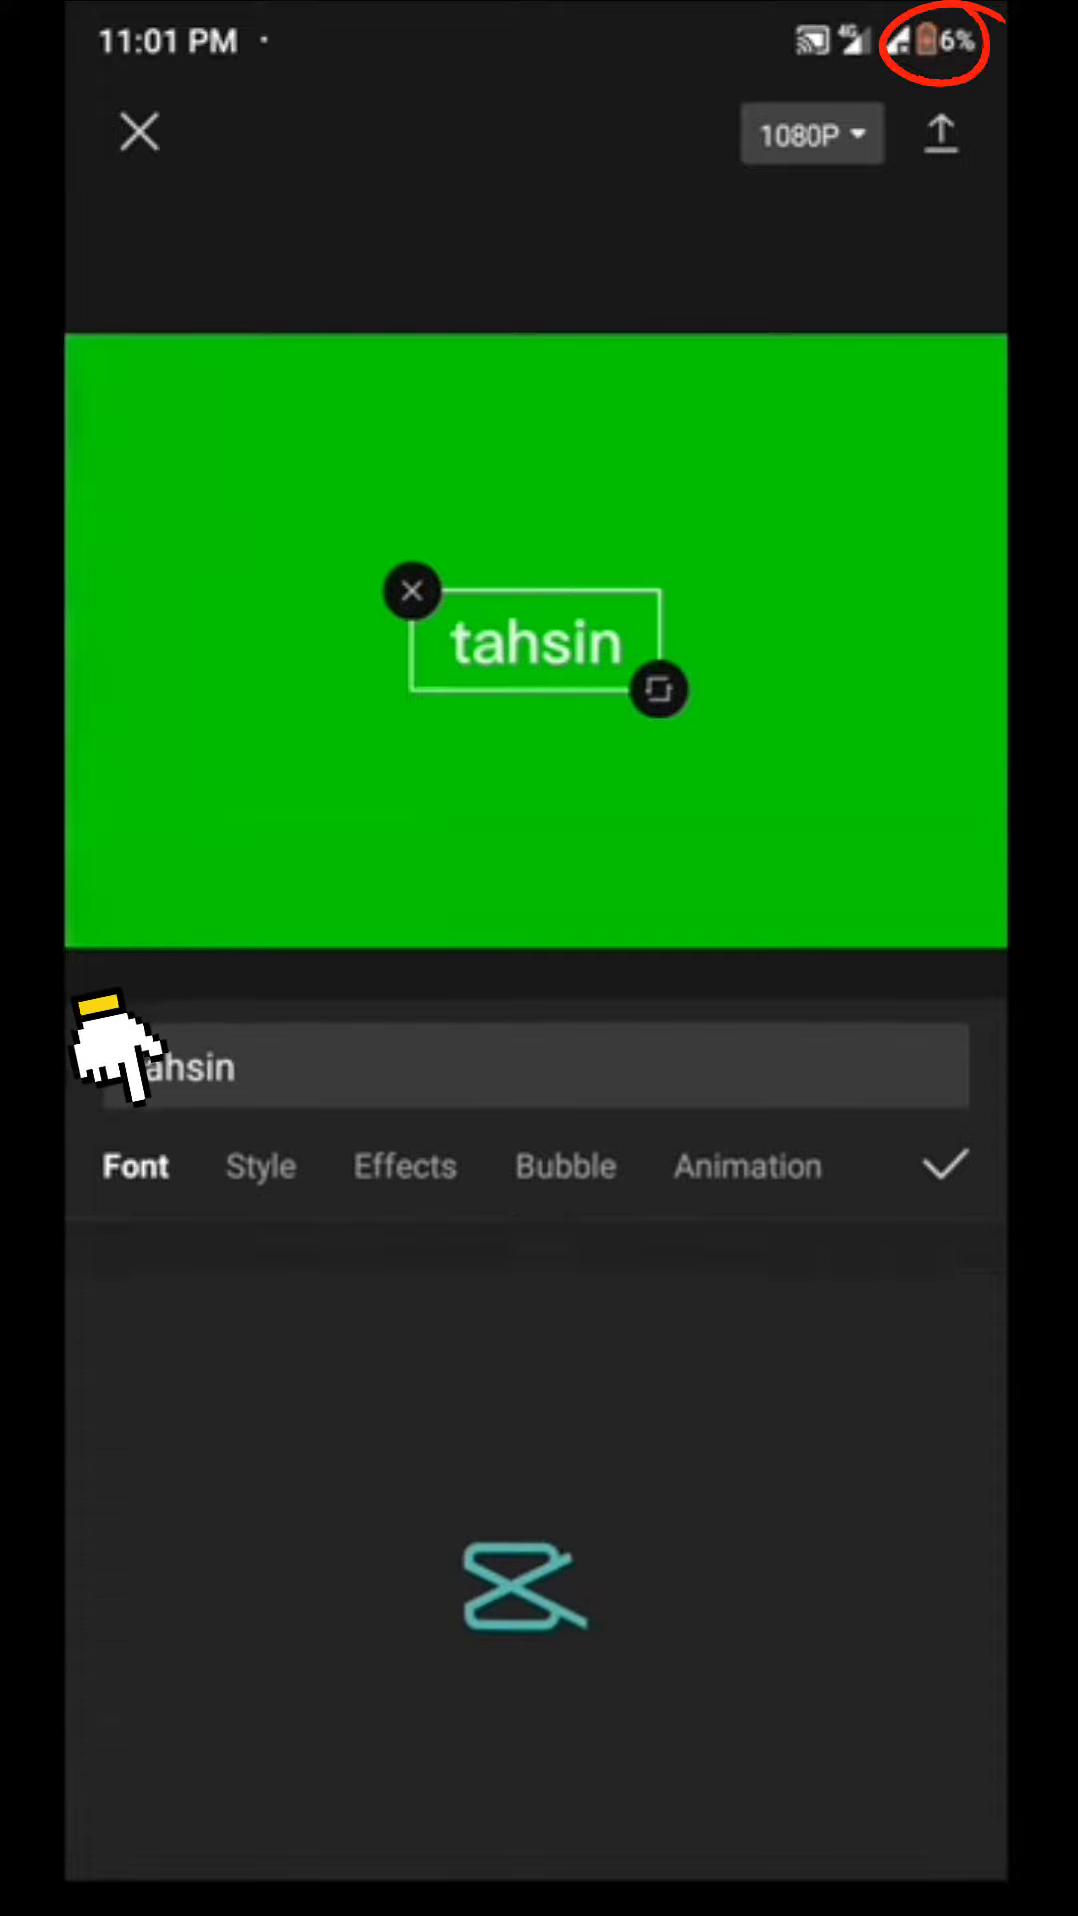
# Apply a bold gaming font and a black shadow to the tahsin text, then confirm
pyautogui.click(134, 1164)
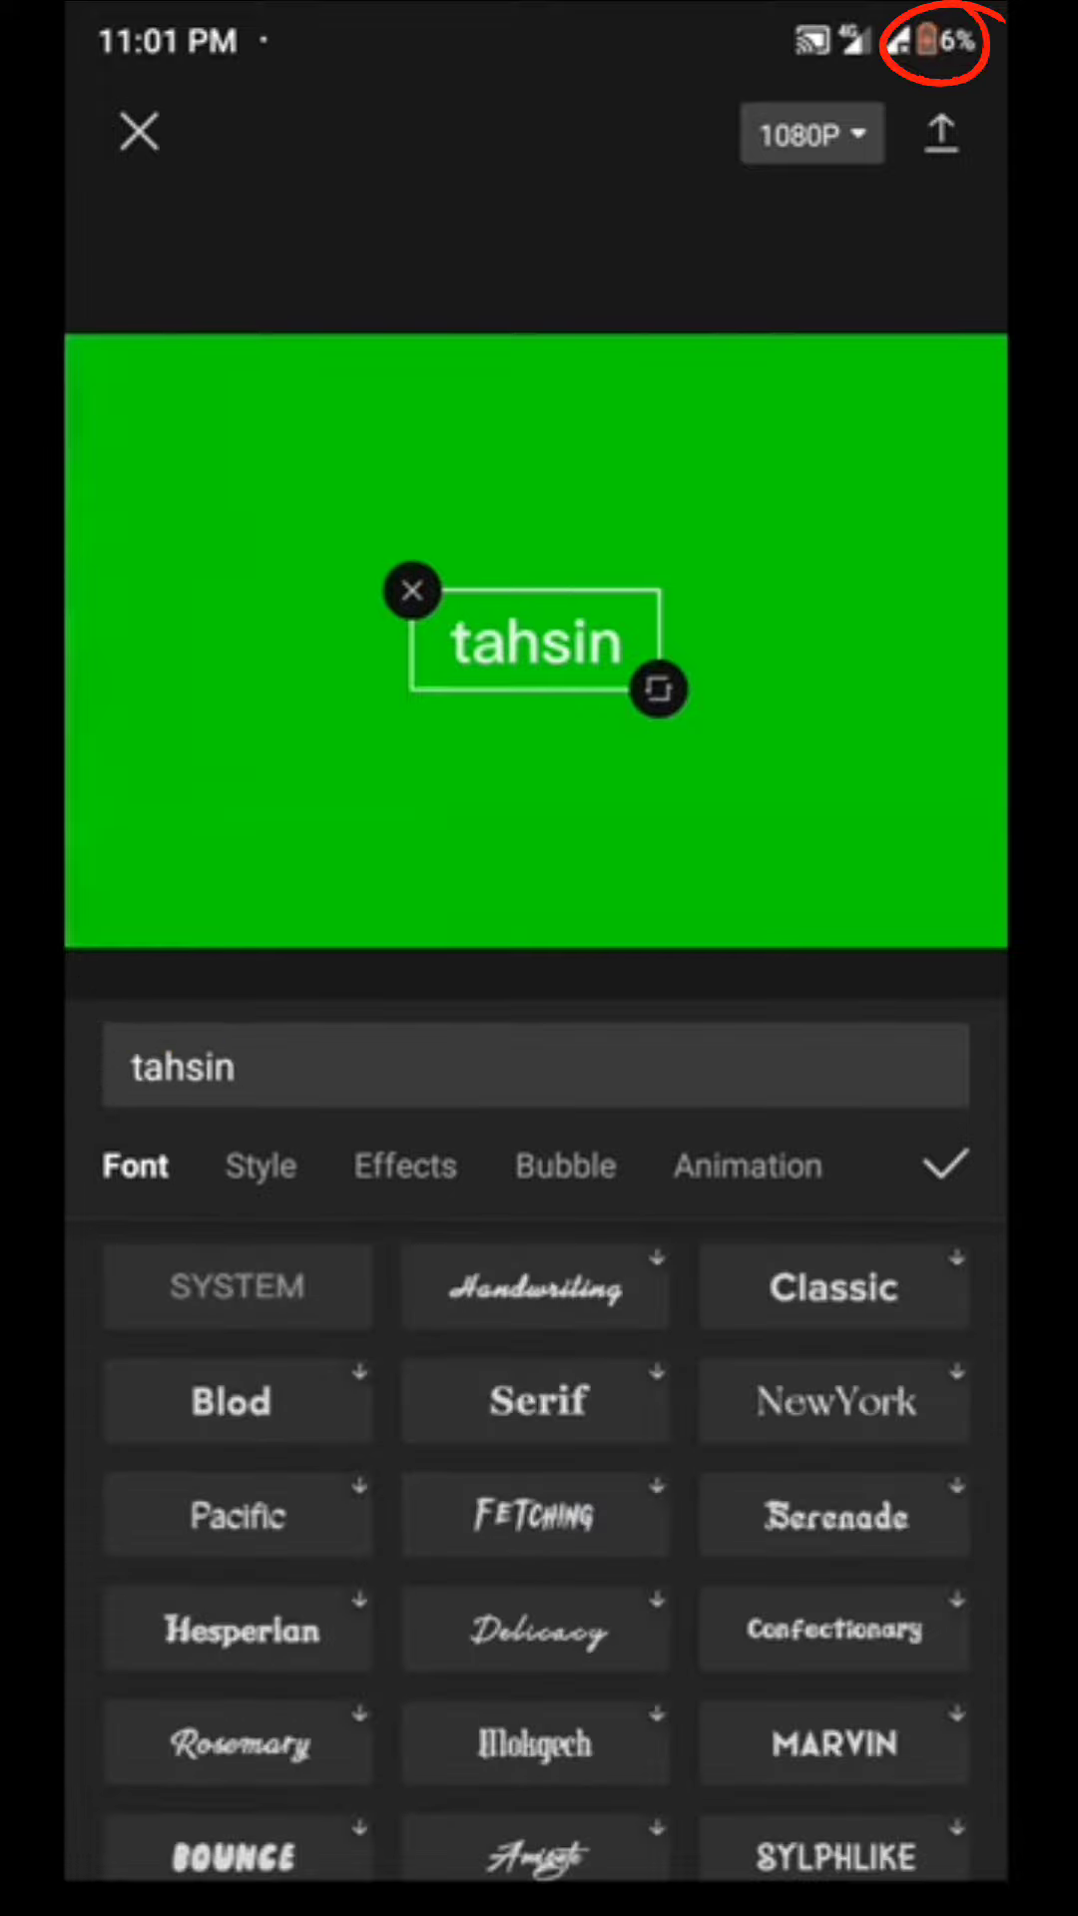
pyautogui.scroll(-3)
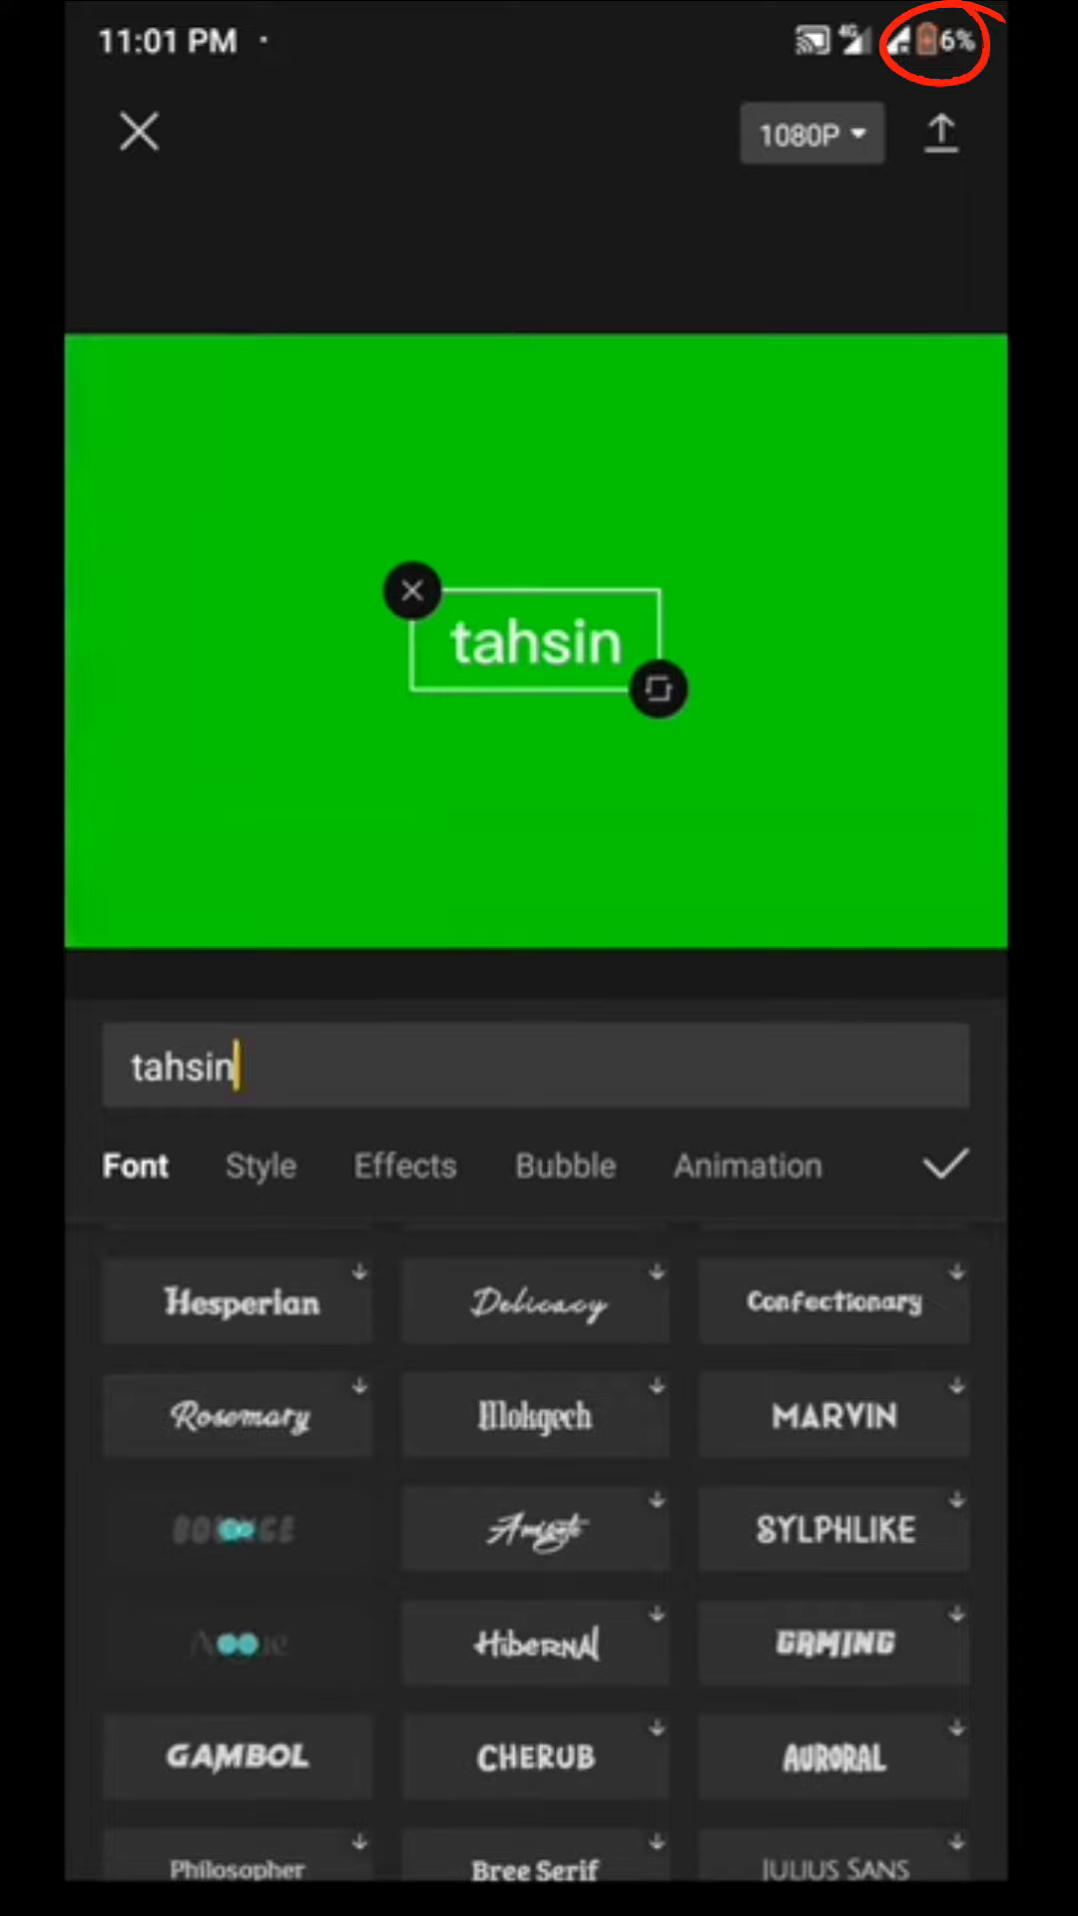
pyautogui.click(262, 1164)
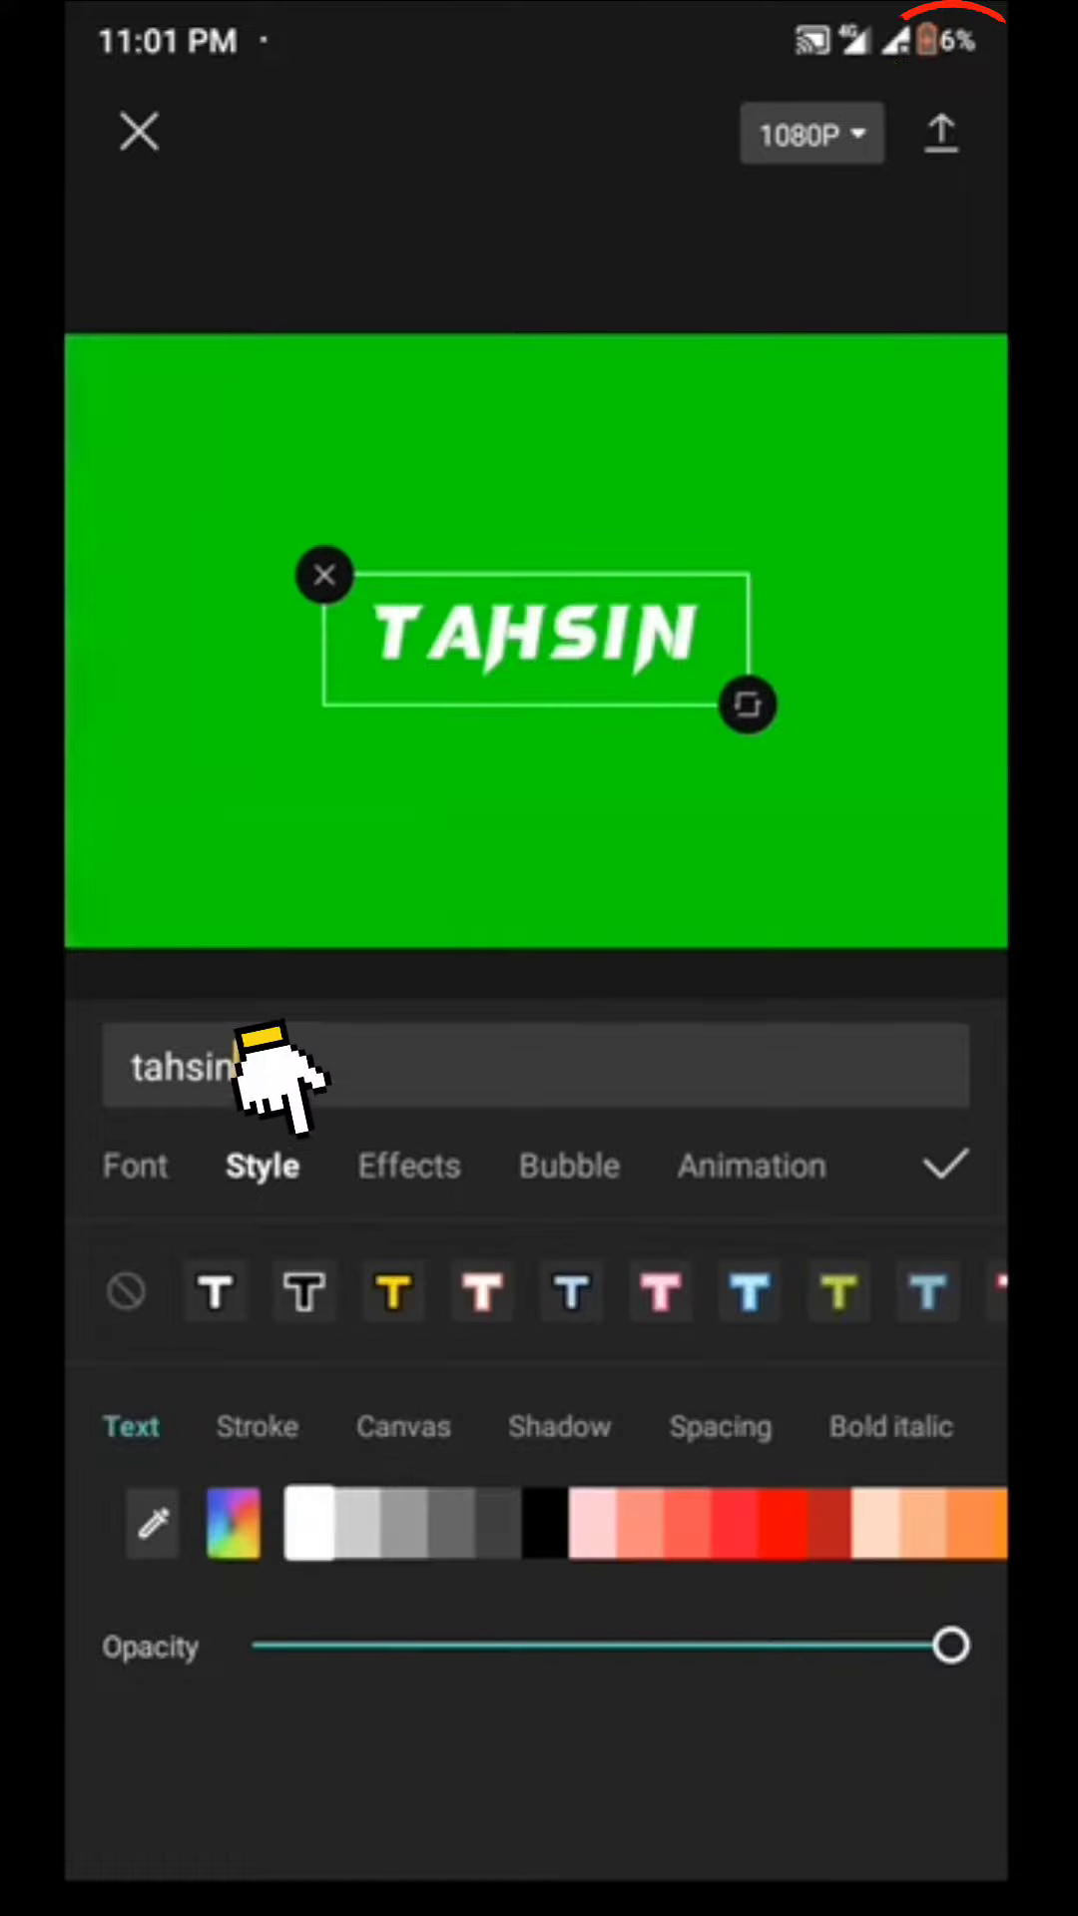
pyautogui.click(557, 1425)
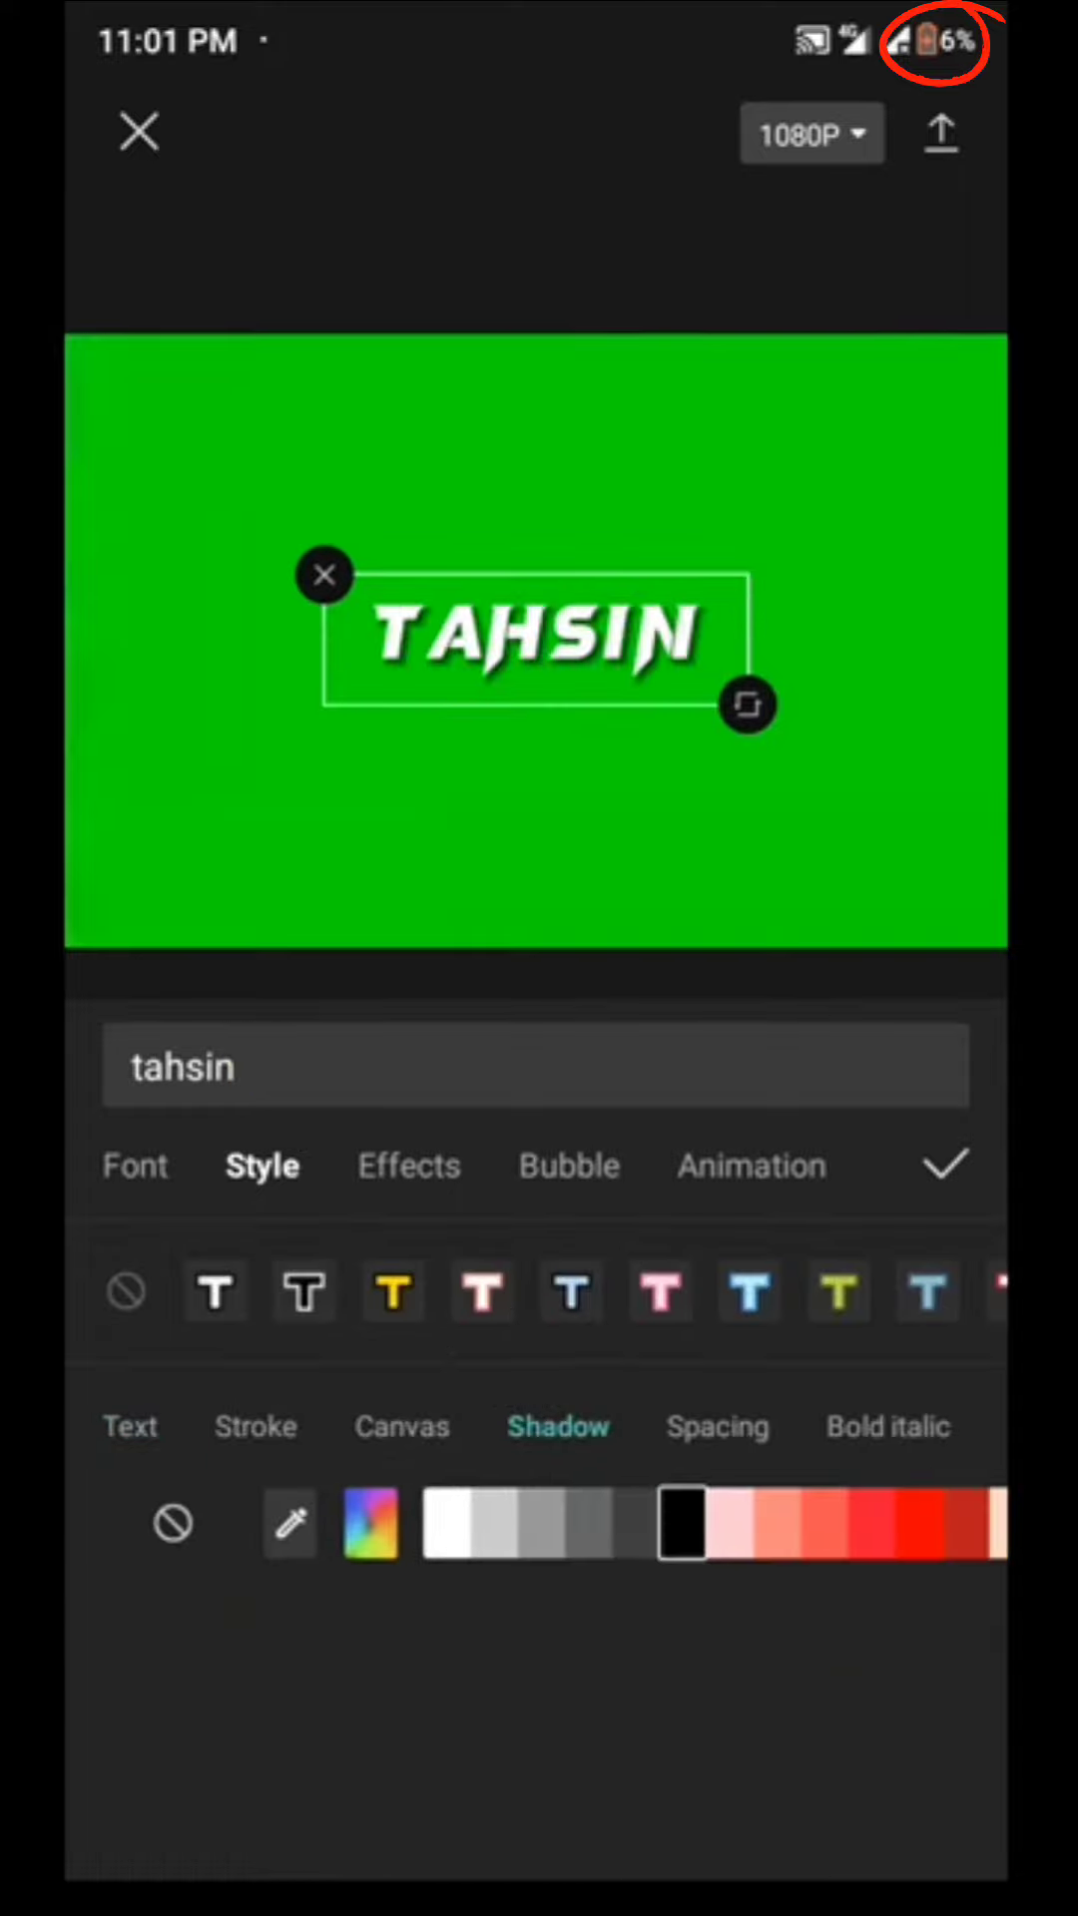
pyautogui.click(940, 1164)
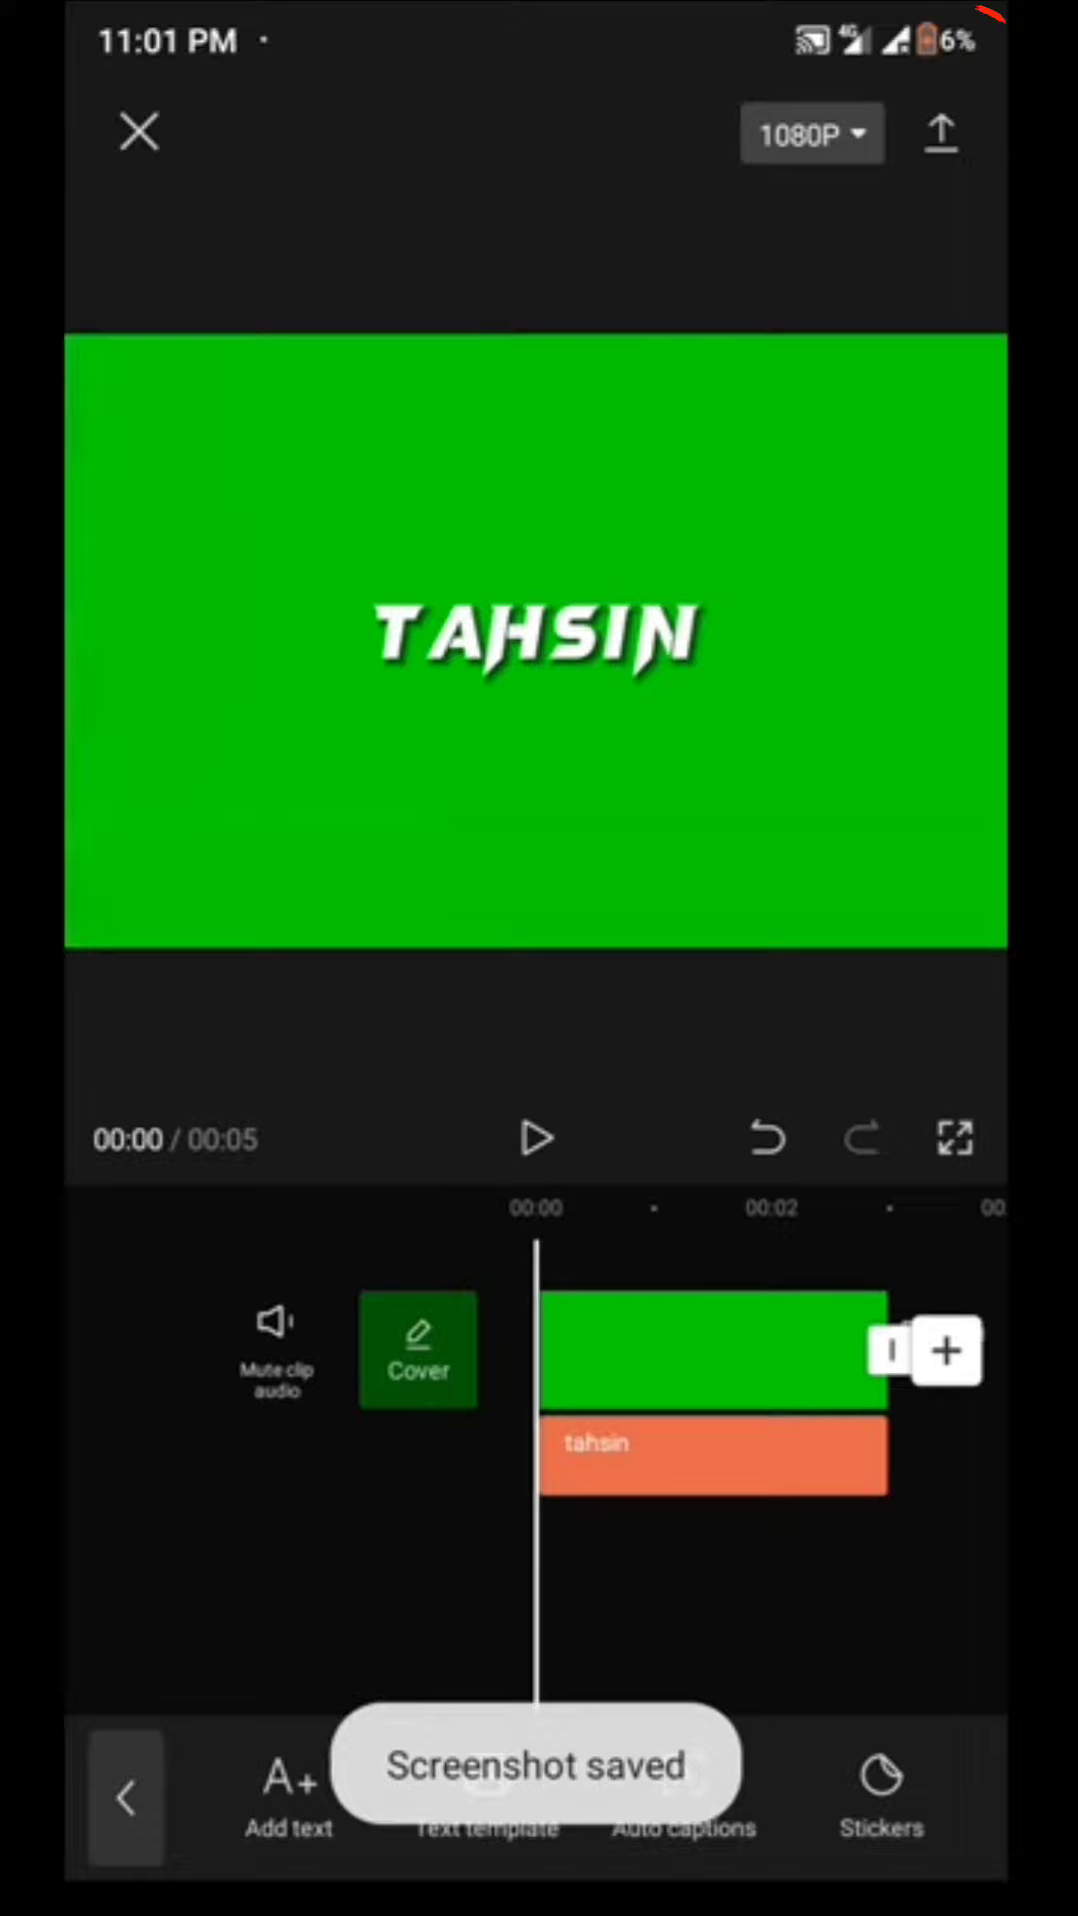
# Shrink the green TAHSIN overlay clip and move it to the lower left of the character video
pyautogui.scroll(-3)
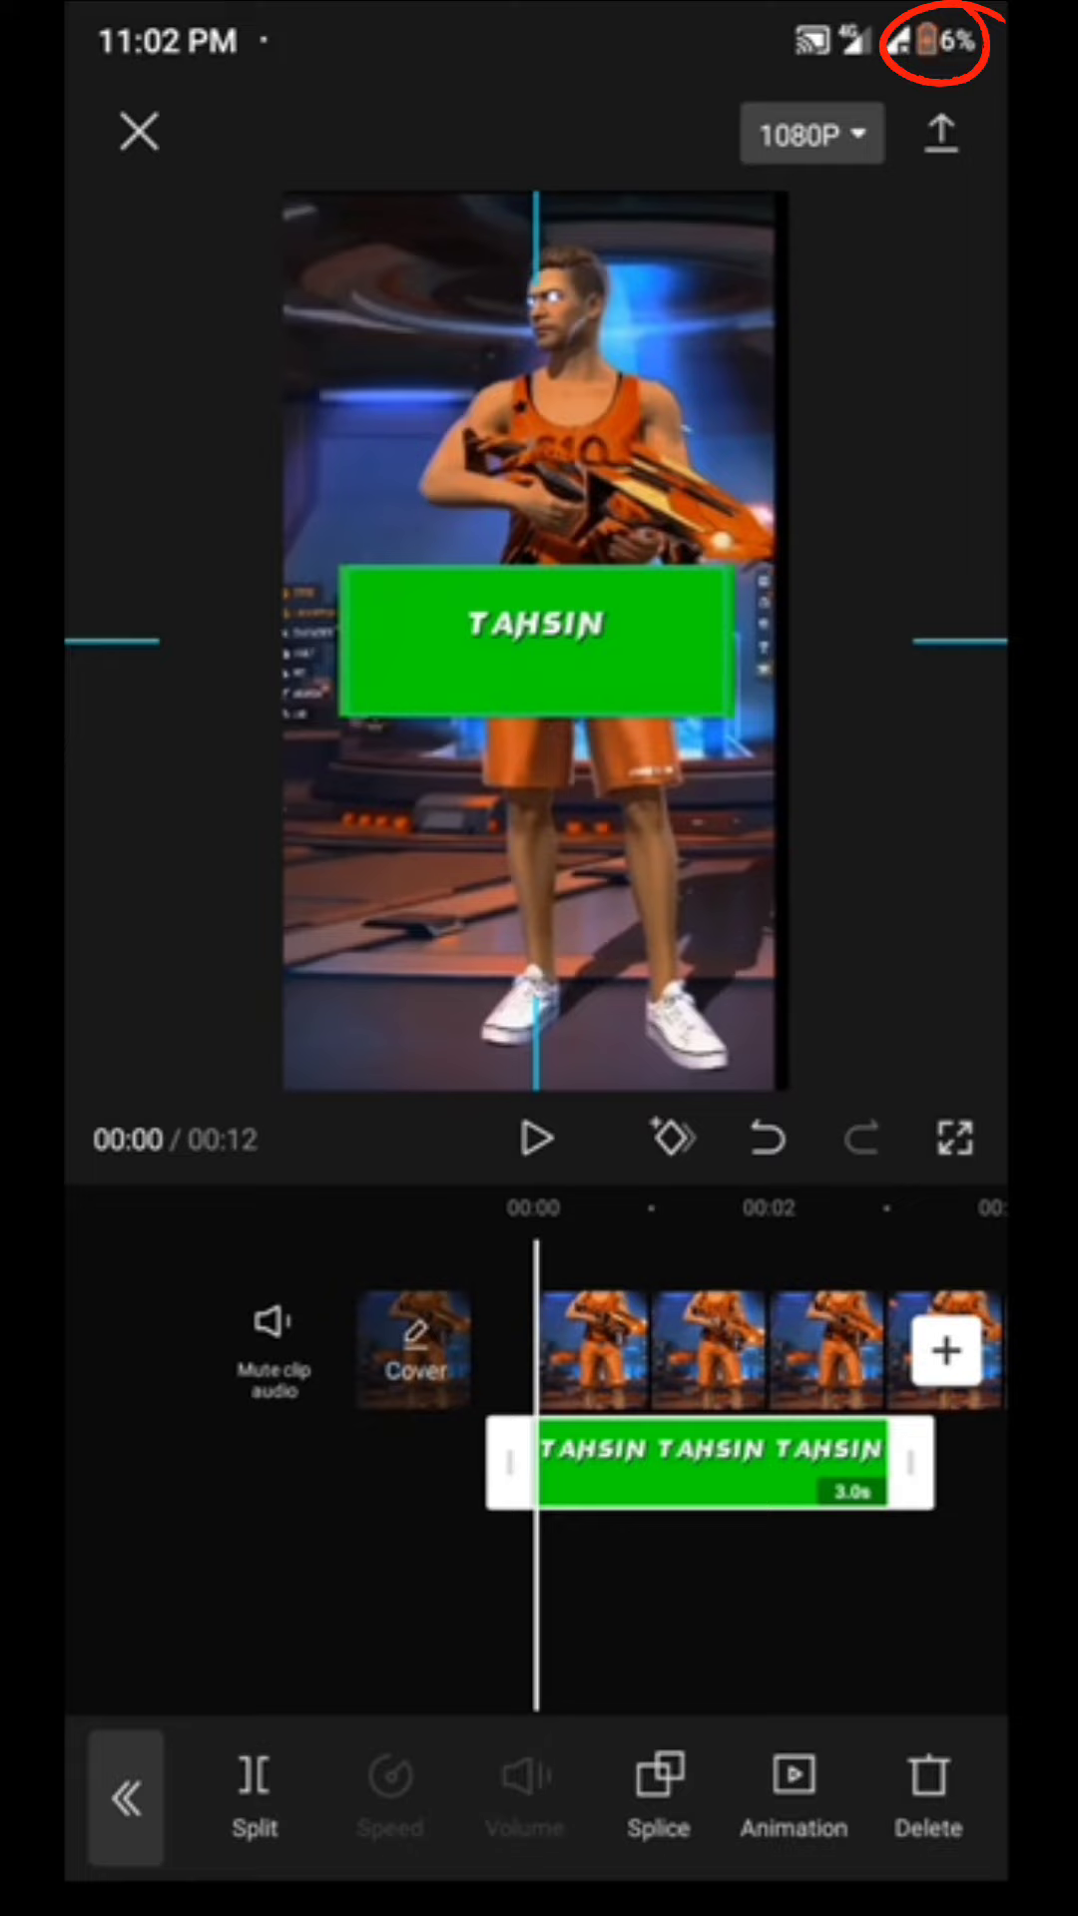
pyautogui.moveTo(534, 660); pyautogui.dragTo(391, 824)
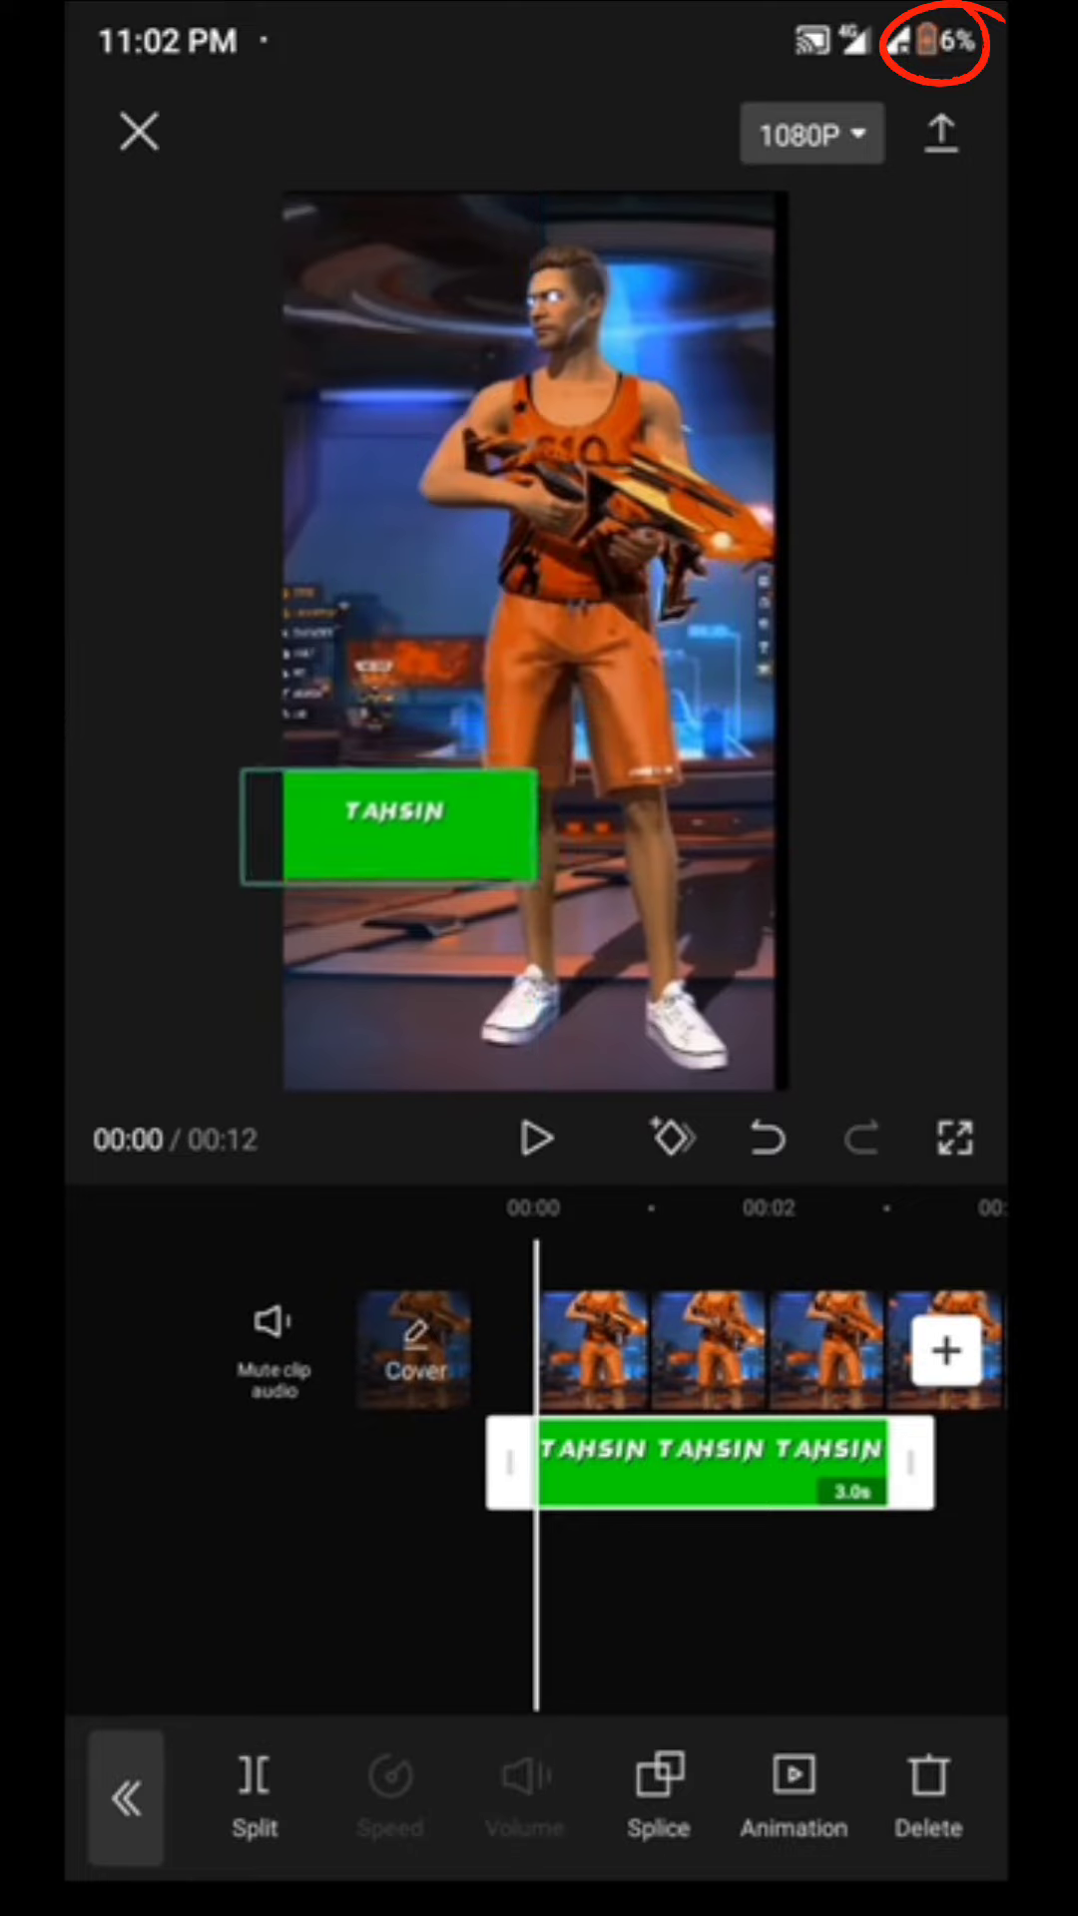
pyautogui.hscroll(-3)
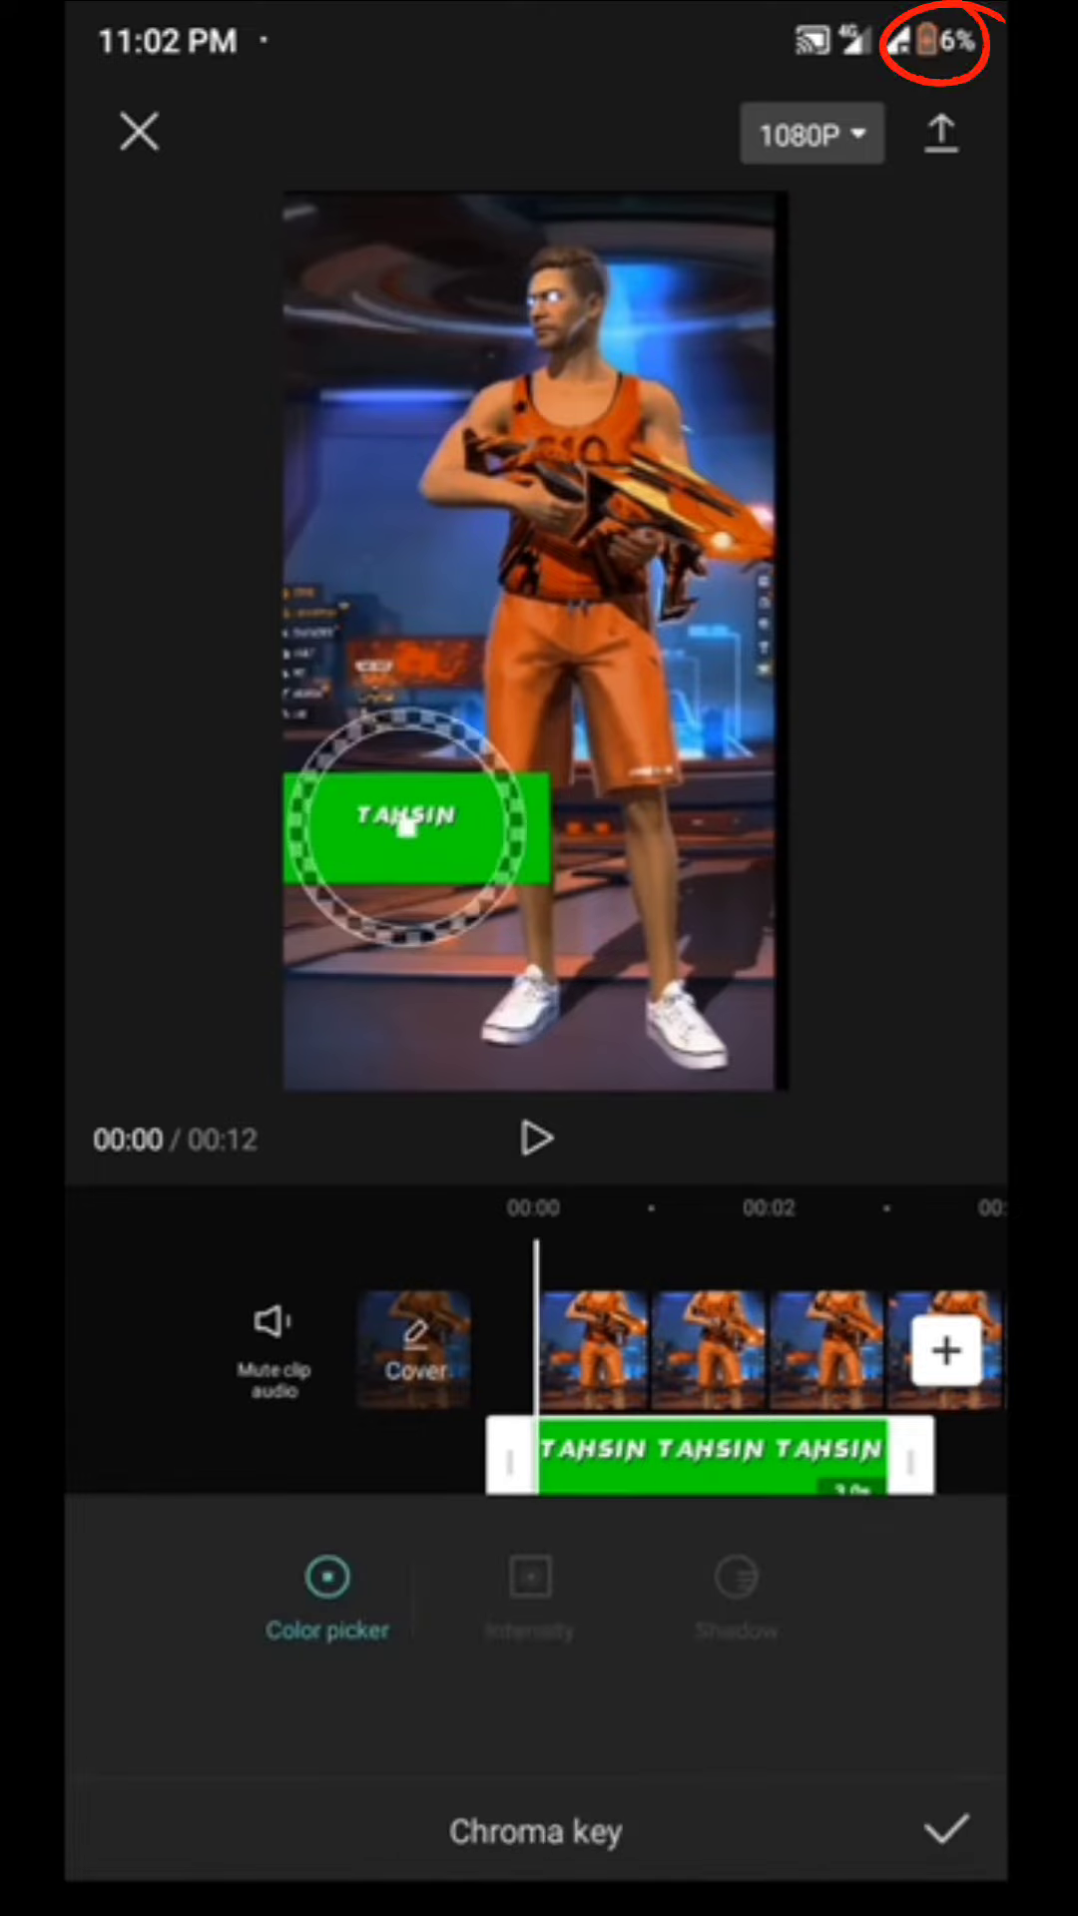
# Sample the green with the Color picker, raise Intensity to 97 and apply the chroma key
pyautogui.moveTo(402, 830); pyautogui.dragTo(483, 856)
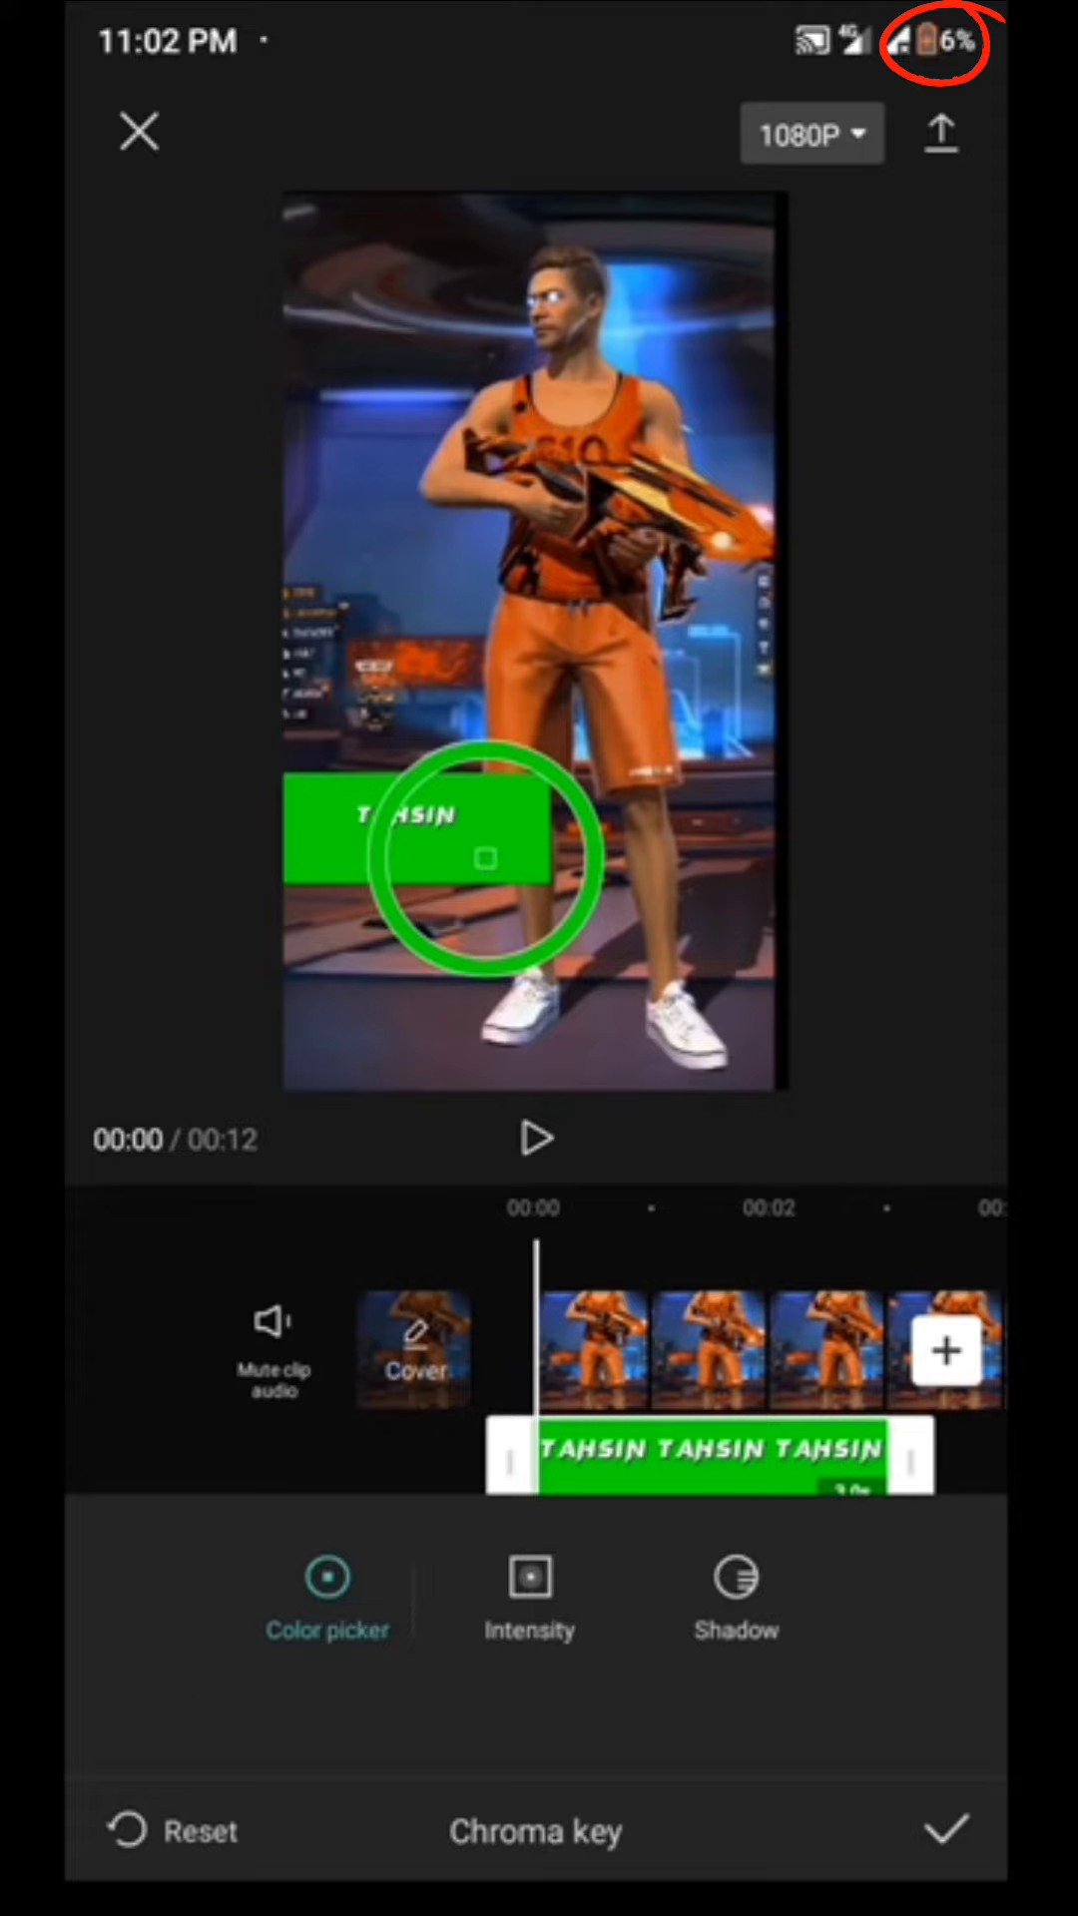
pyautogui.click(527, 1588)
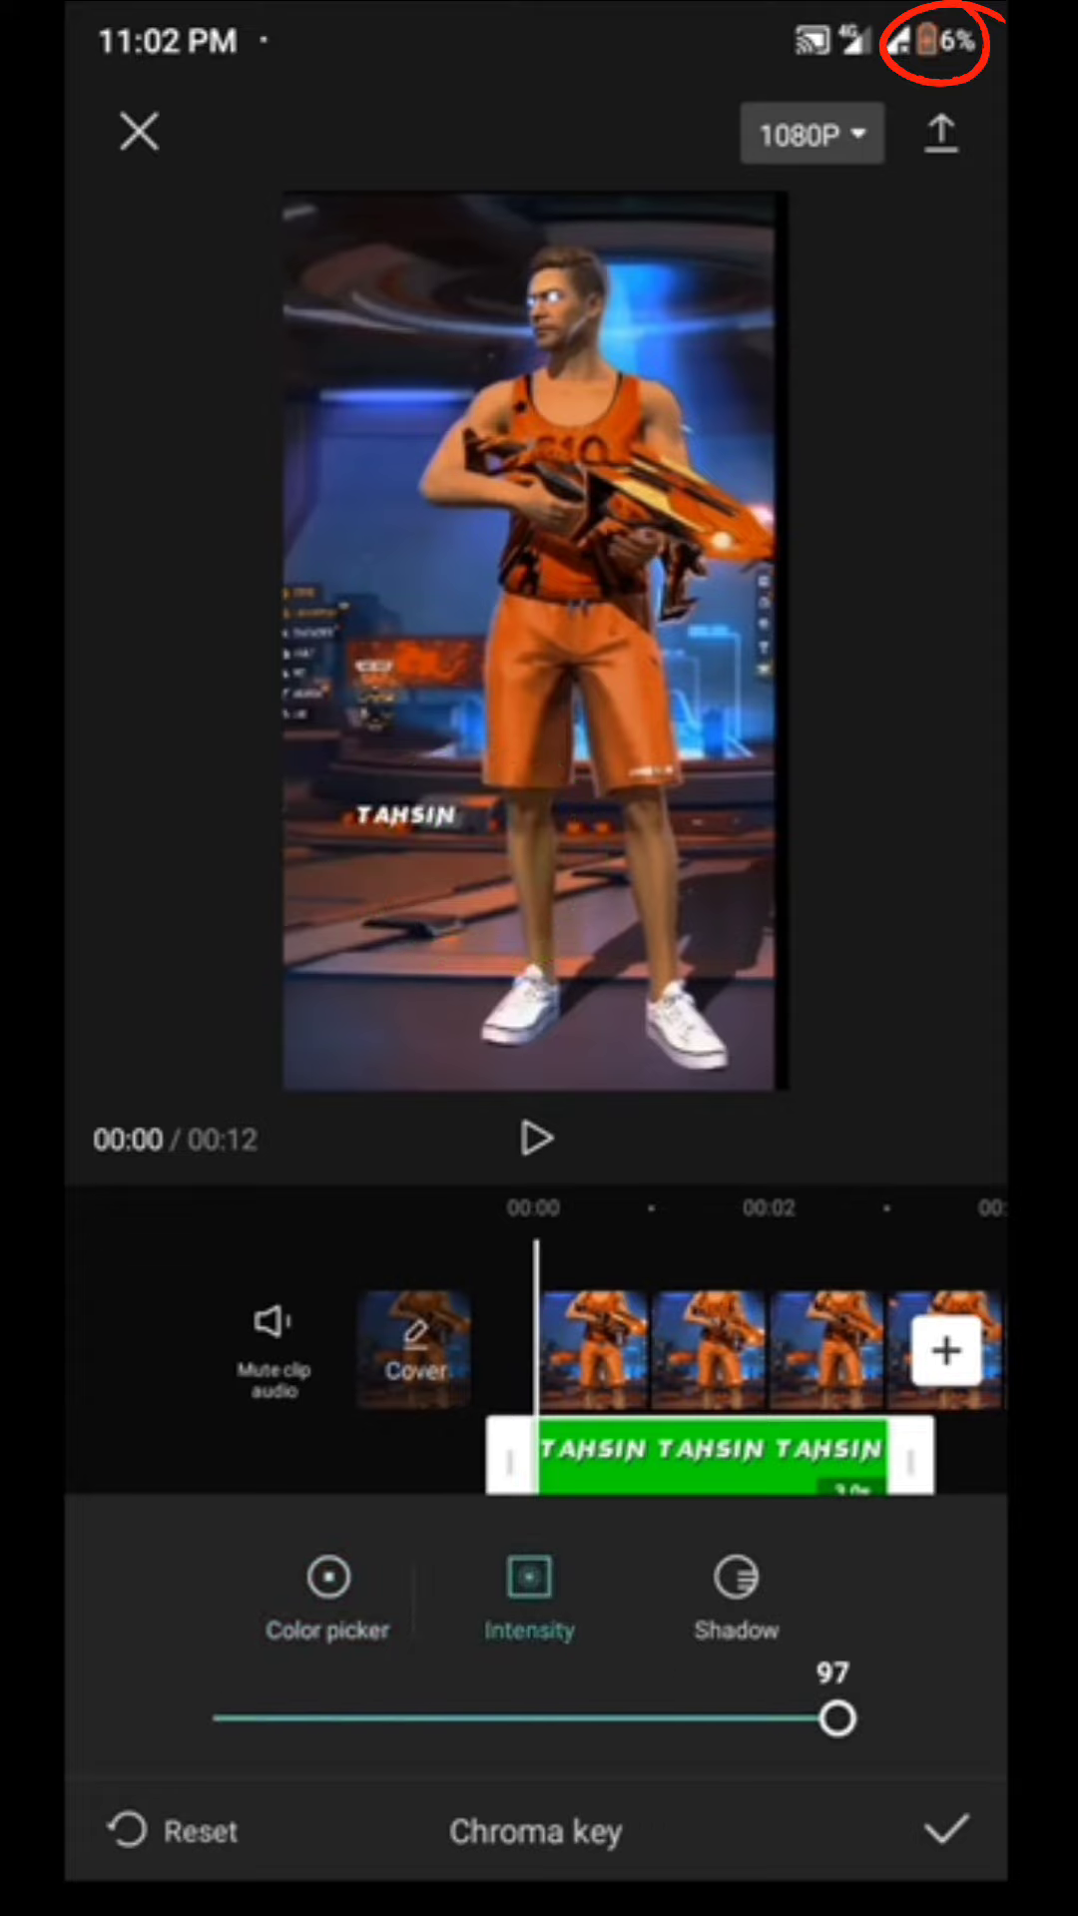
pyautogui.click(940, 1830)
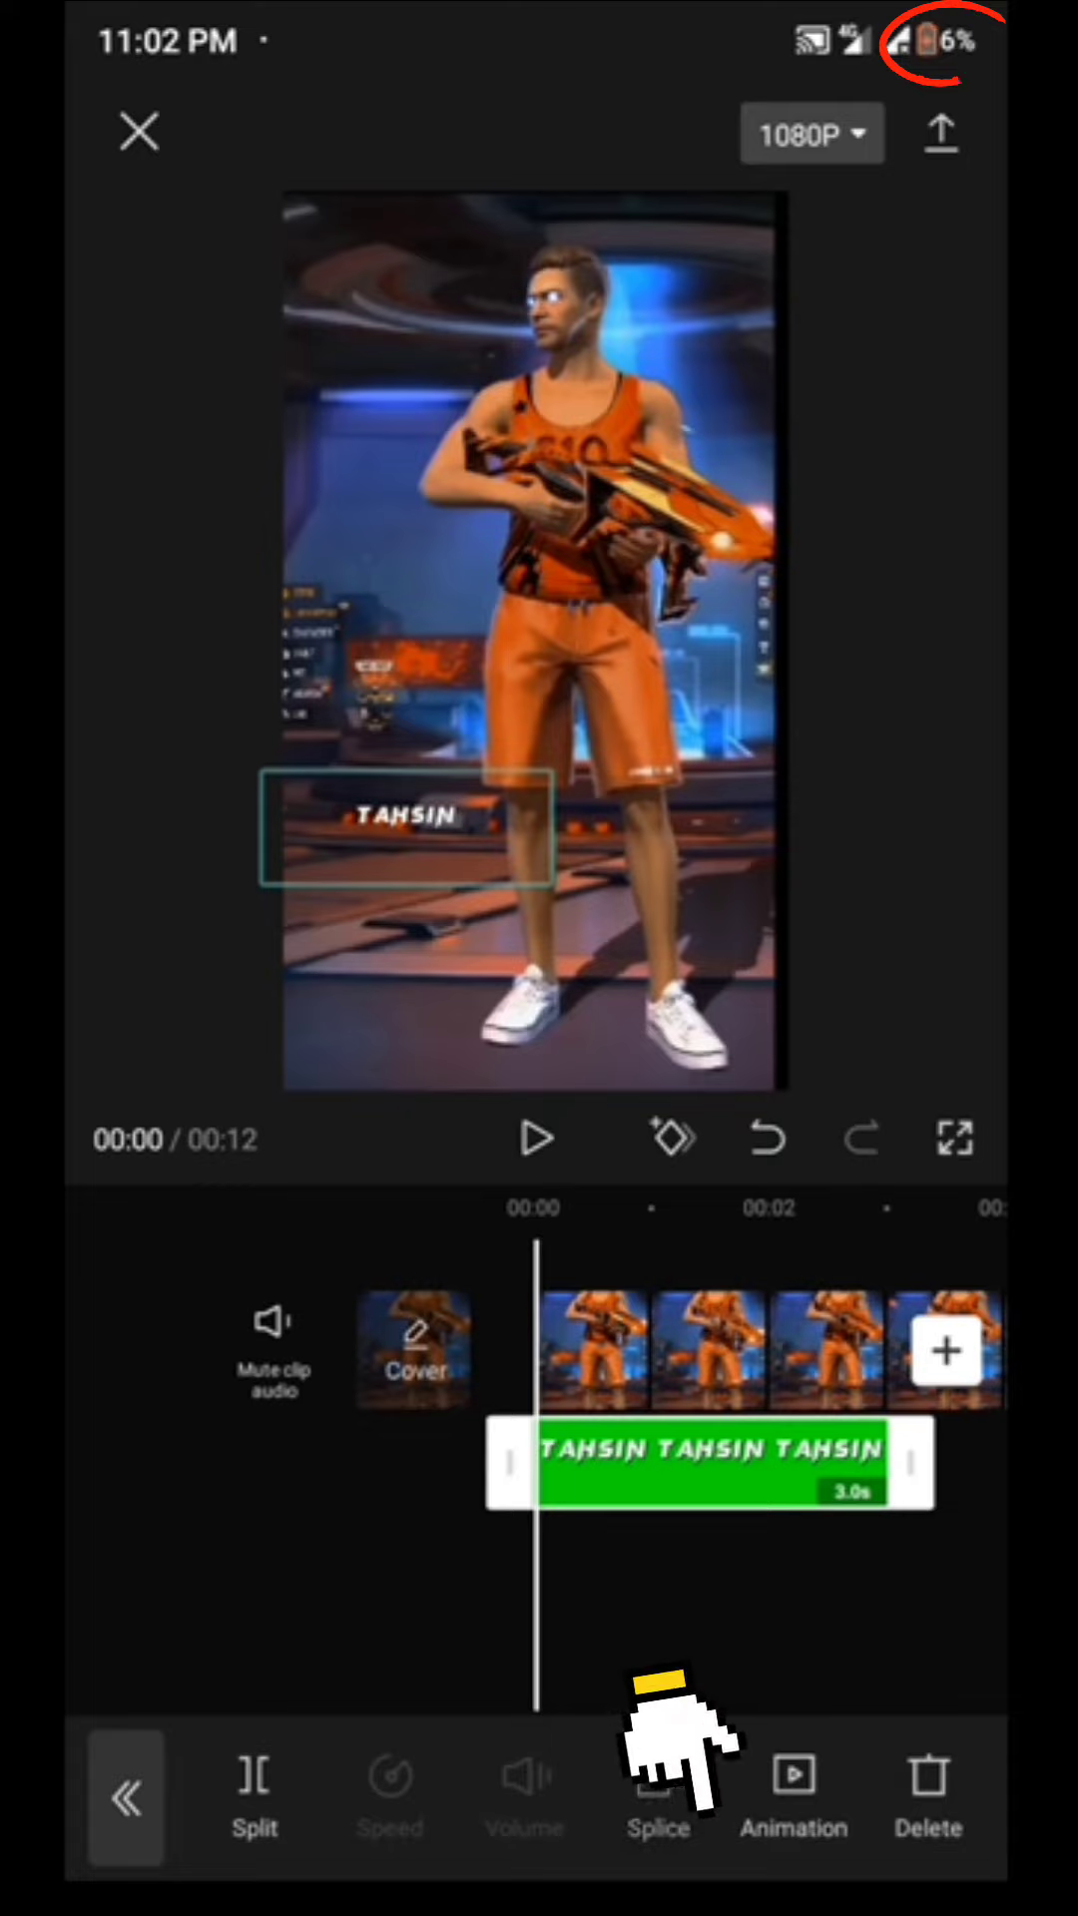
# Set the name clip's blend mode to Overlay via Splice
pyautogui.click(656, 1796)
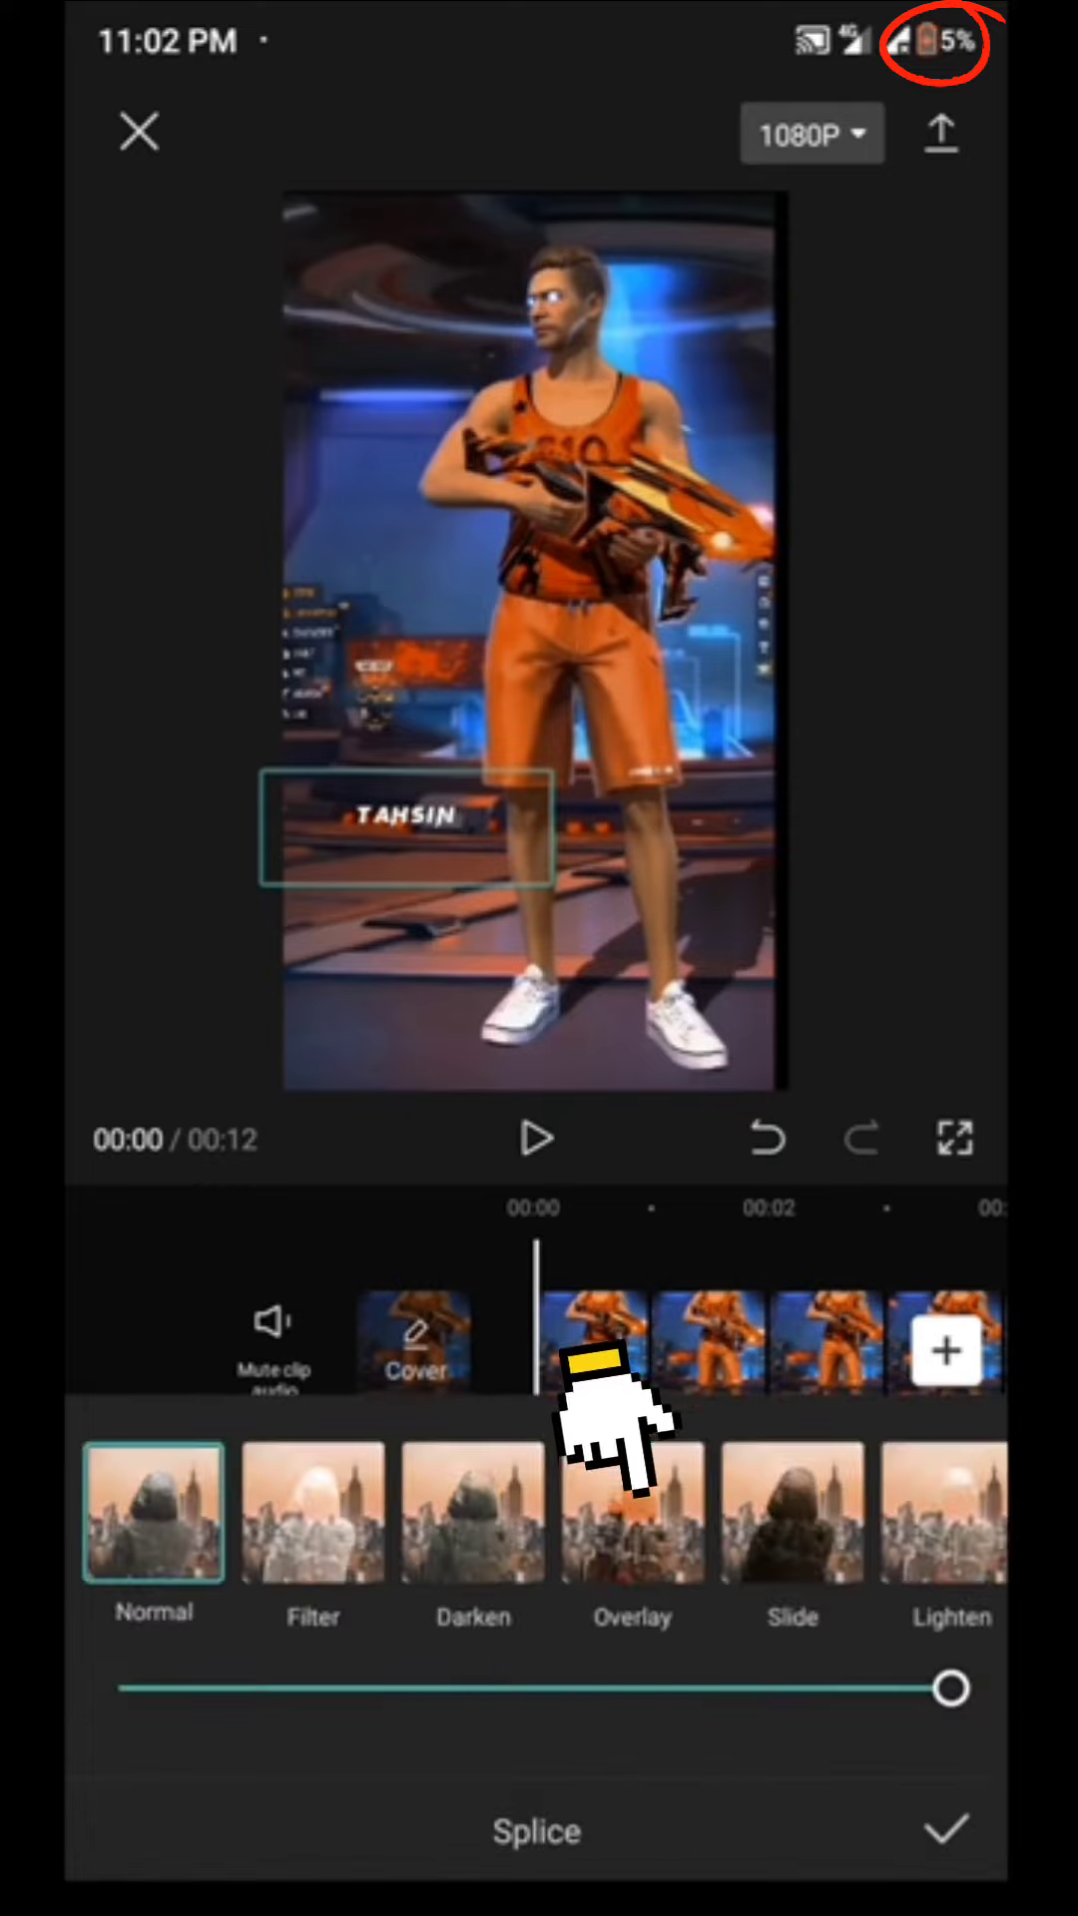
pyautogui.click(633, 1511)
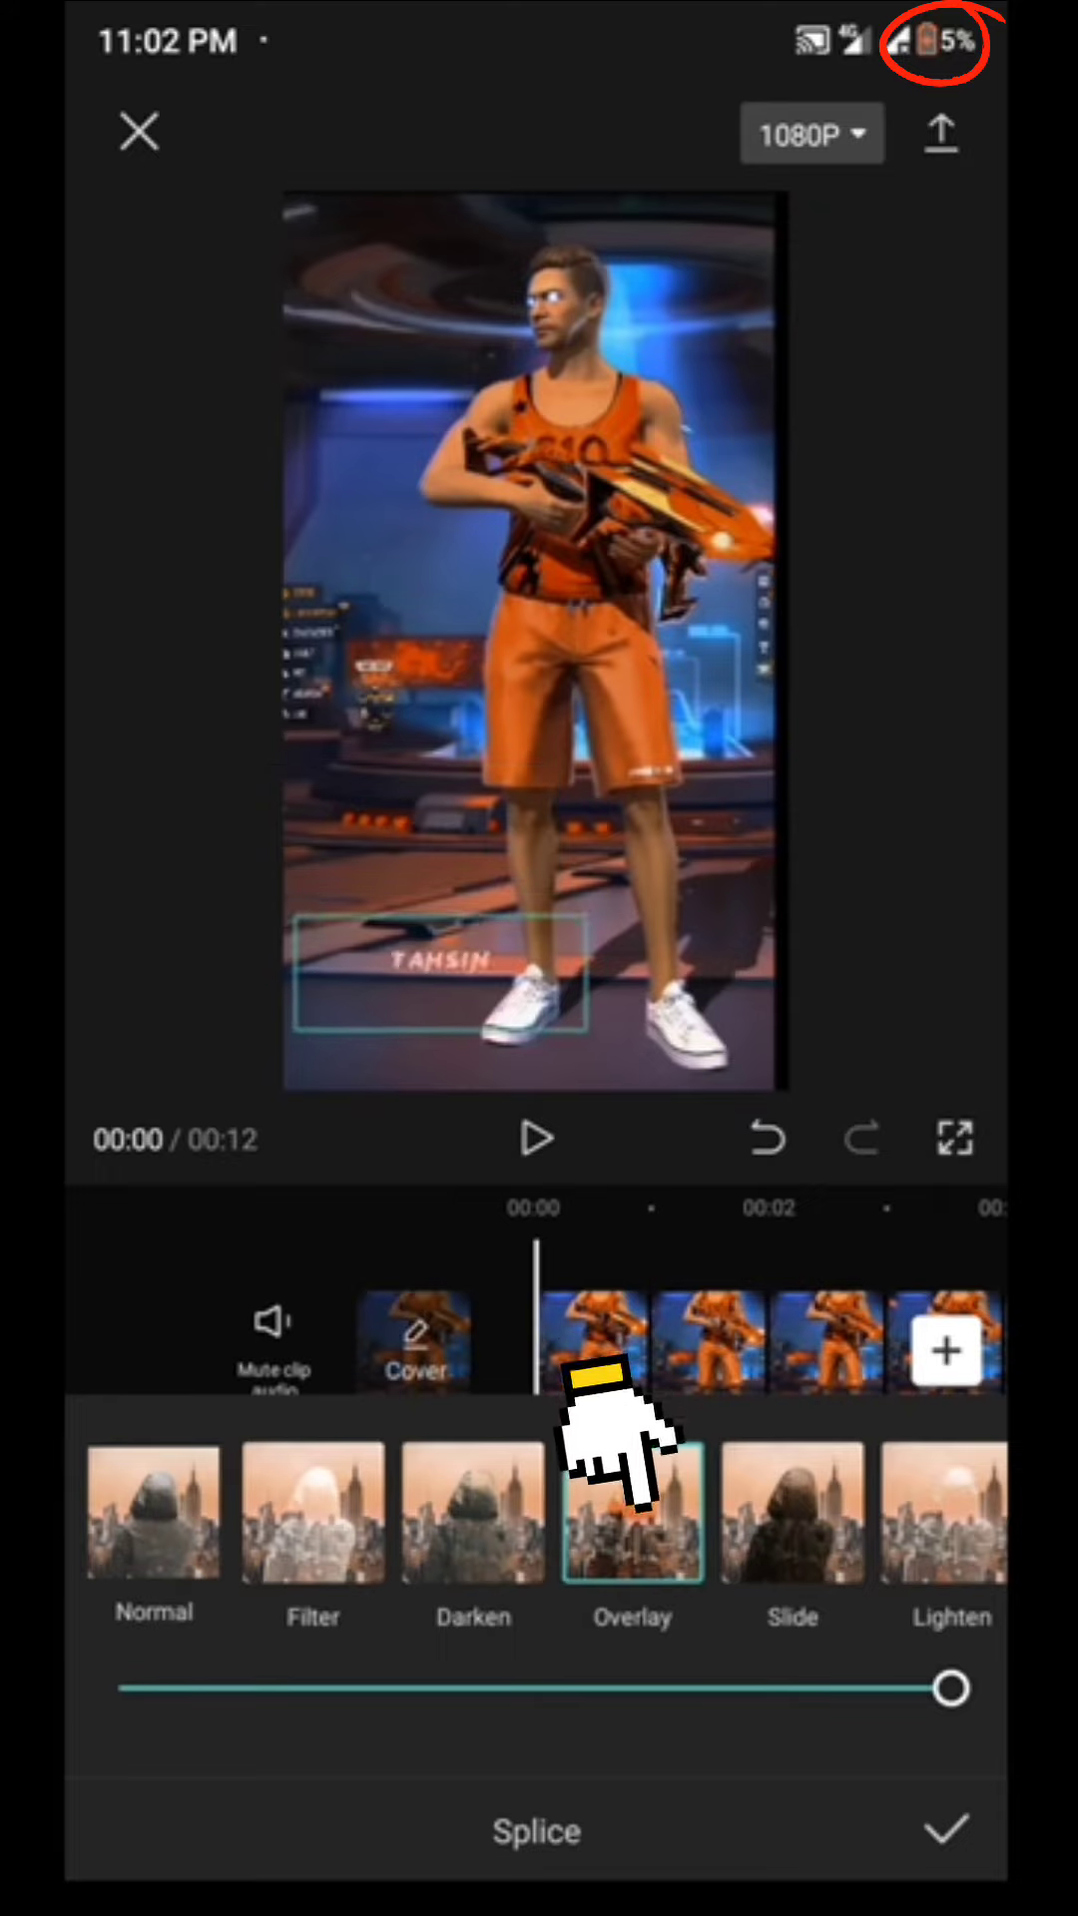